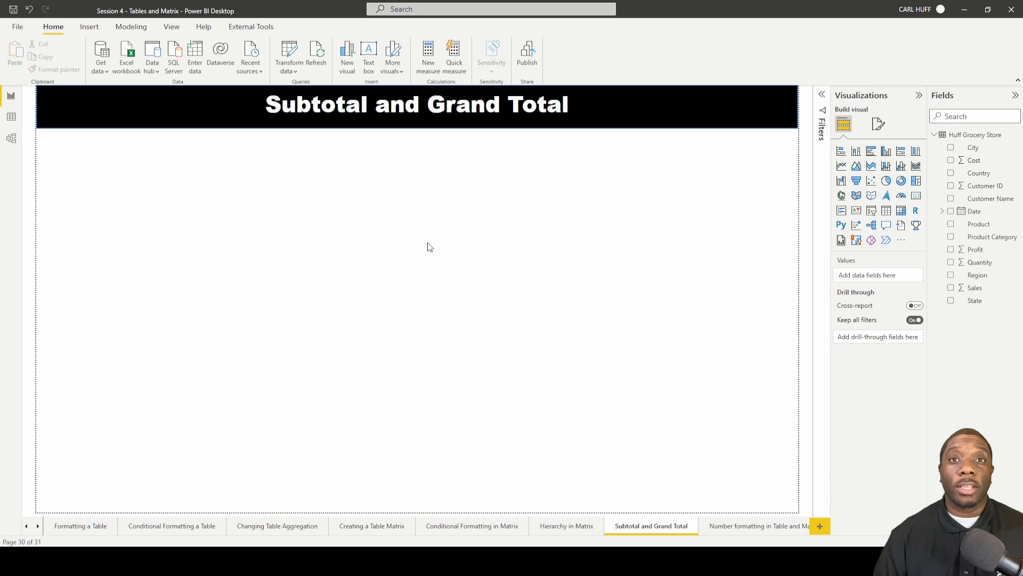
{"action": "mouse_move", "coordinate": [862, 164]}
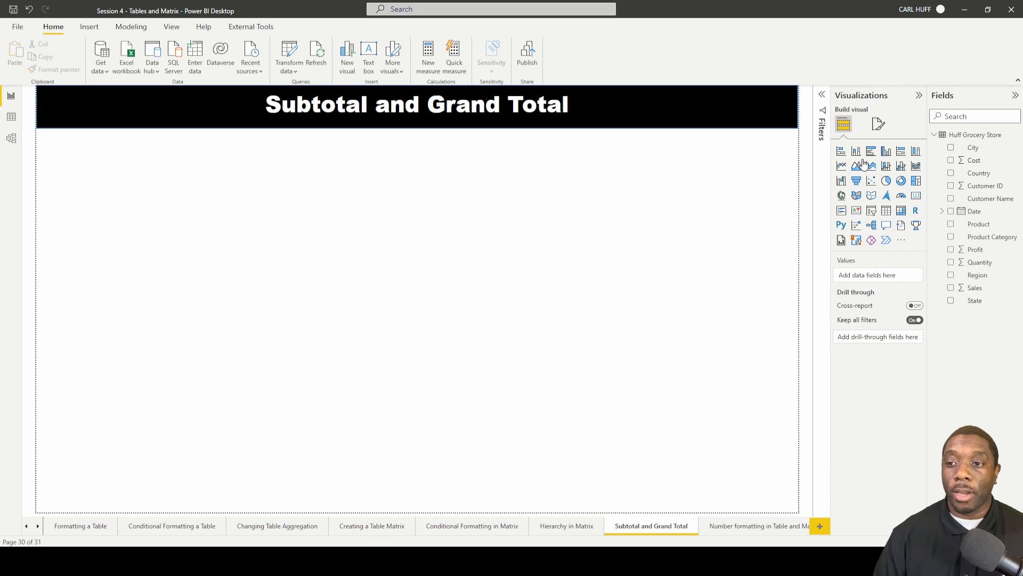
Add an empty Matrix visual to the Subtotal and Grand Total page.
{"action": "left_click", "coordinate": [901, 210]}
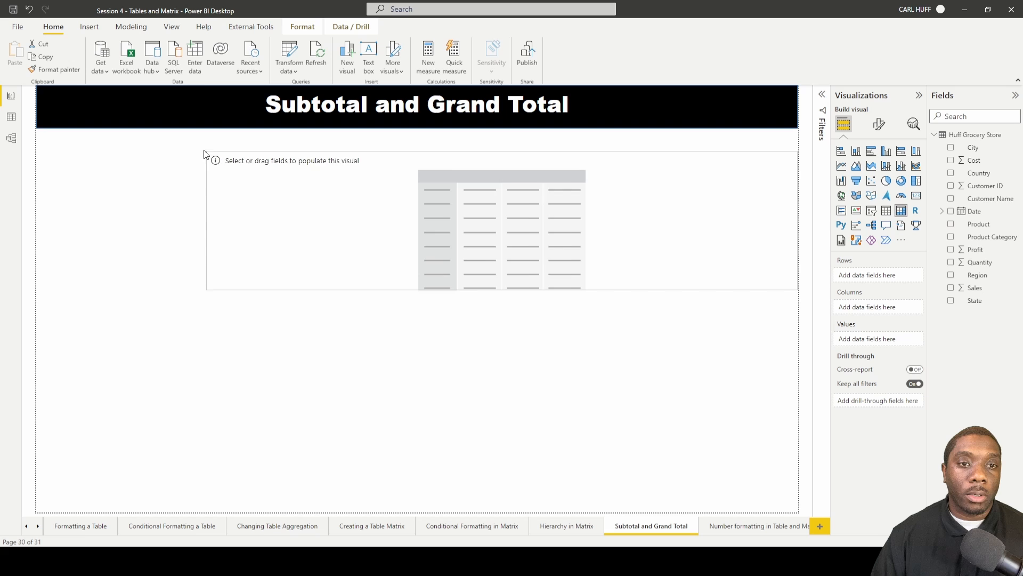
Put Product Category on the matrix rows with Sum of Sales as the values.
{"action": "left_click", "coordinate": [483, 290]}
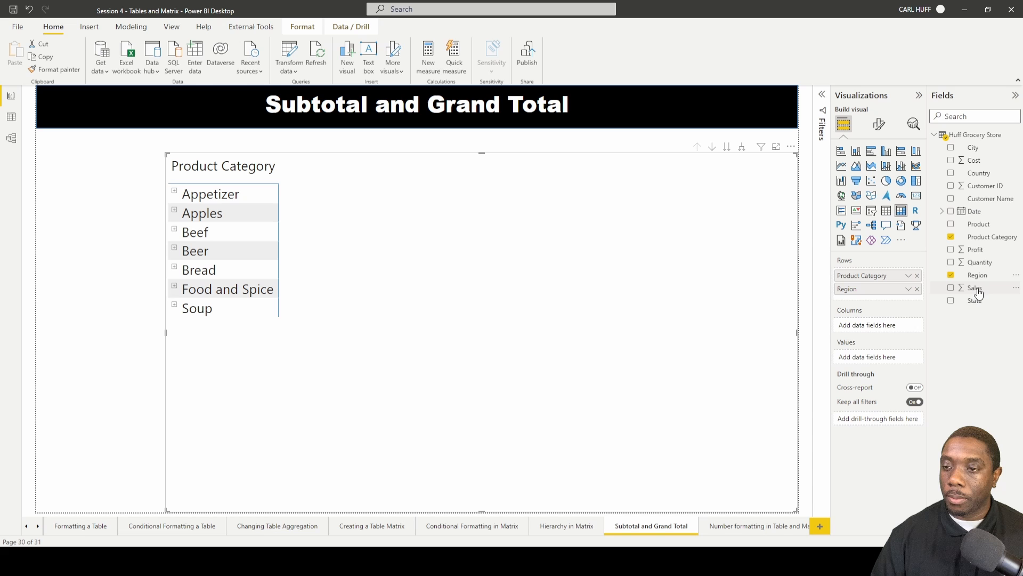
{"action": "left_click", "coordinate": [950, 288]}
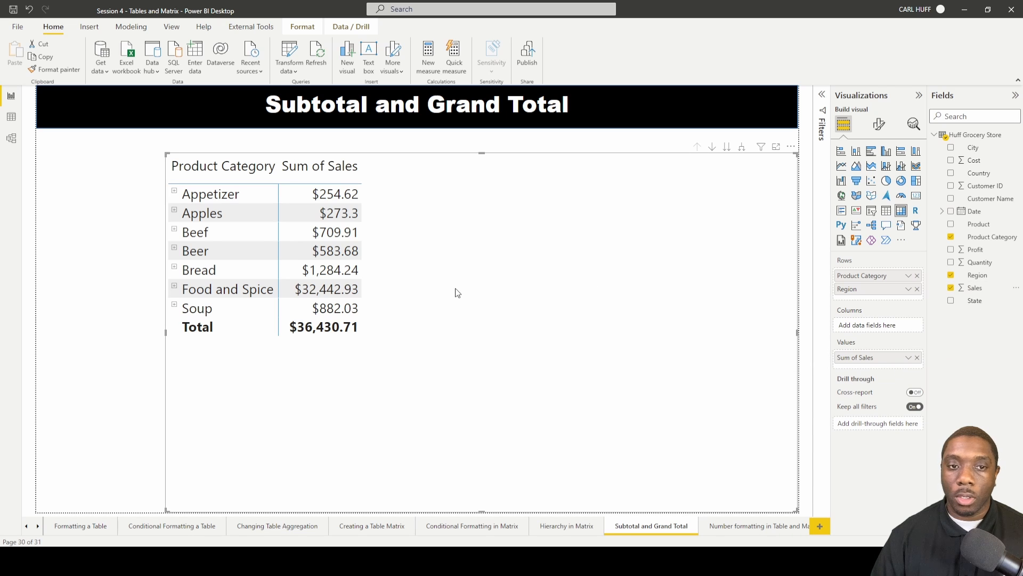
{"action": "mouse_move", "coordinate": [699, 137]}
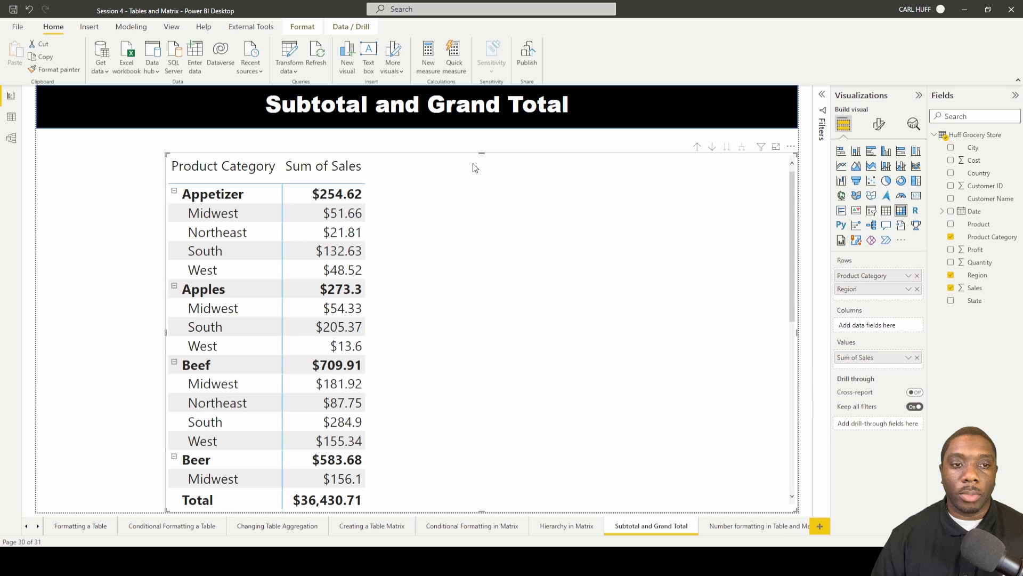
{"action": "mouse_move", "coordinate": [375, 193]}
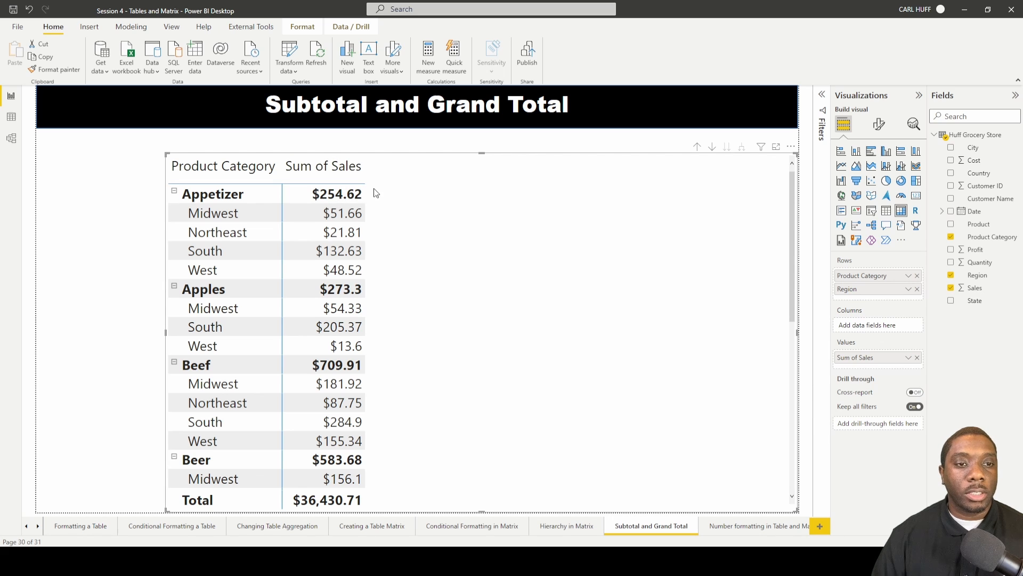
{"action": "mouse_move", "coordinate": [332, 194]}
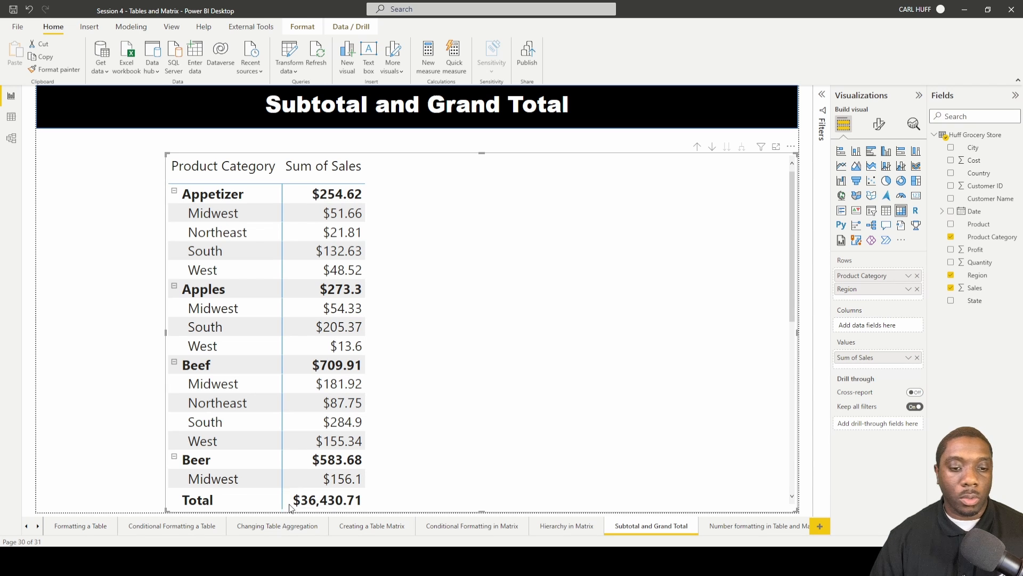
{"action": "mouse_move", "coordinate": [879, 123]}
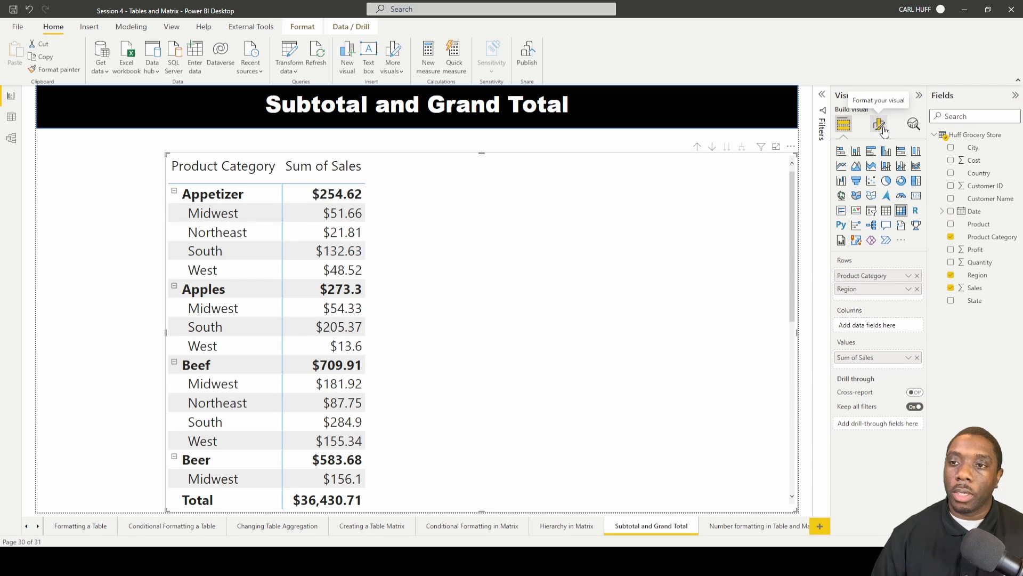
Show the matrix's Row subtotals formatting card under Format visual.
{"action": "left_click", "coordinate": [878, 124]}
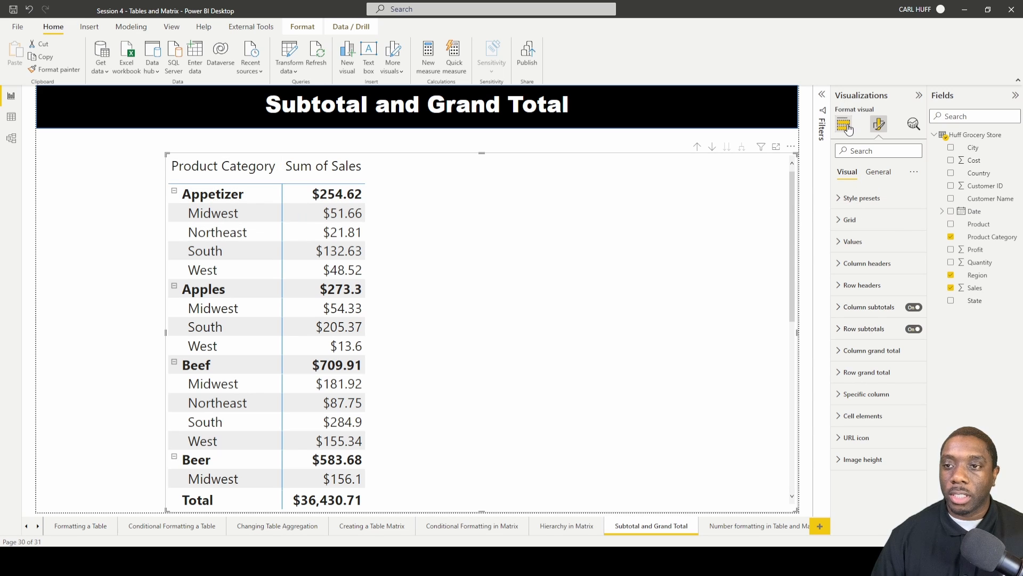
{"action": "left_click", "coordinate": [843, 123]}
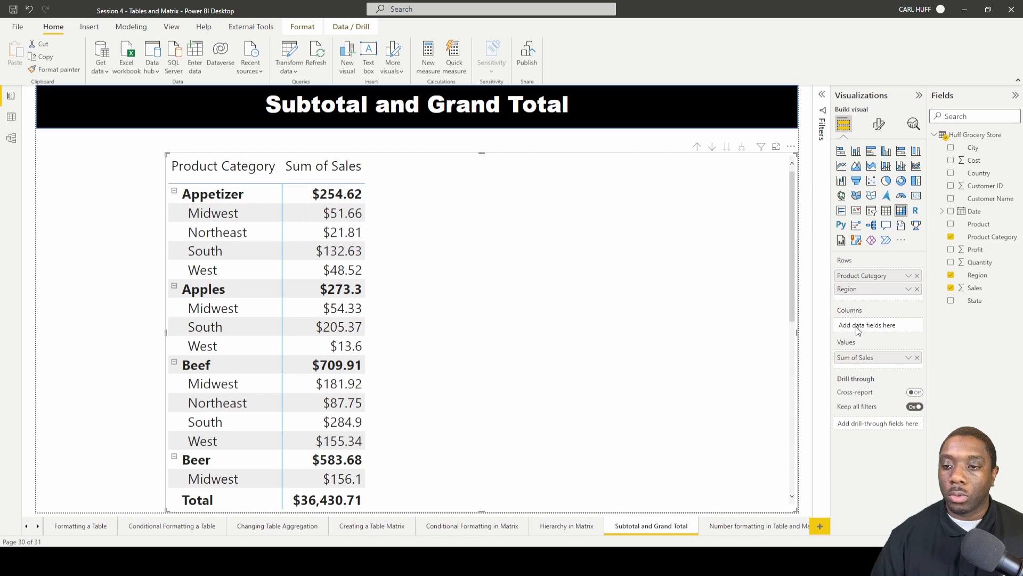
{"action": "left_click", "coordinate": [879, 123]}
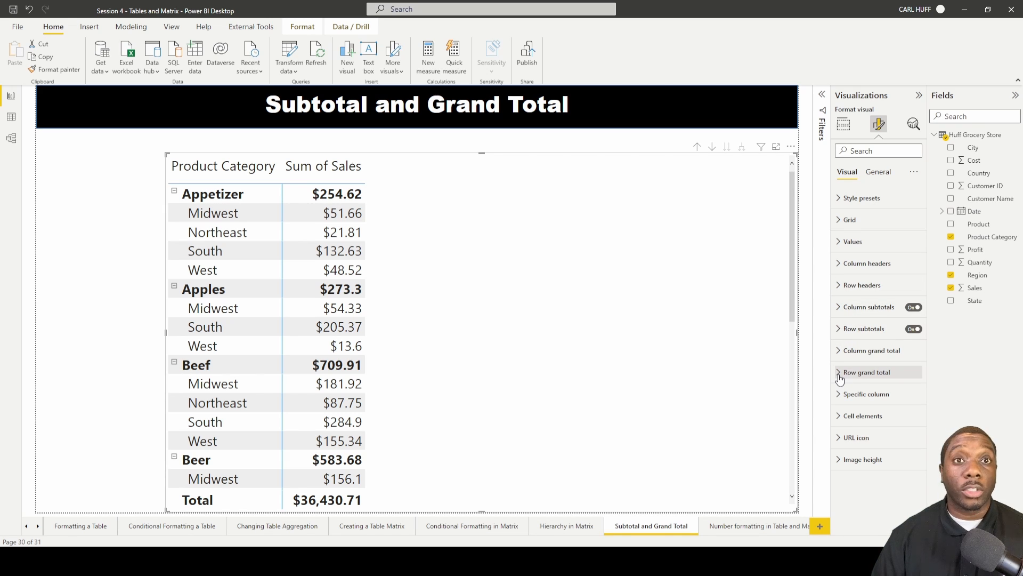
{"action": "left_click", "coordinate": [864, 328]}
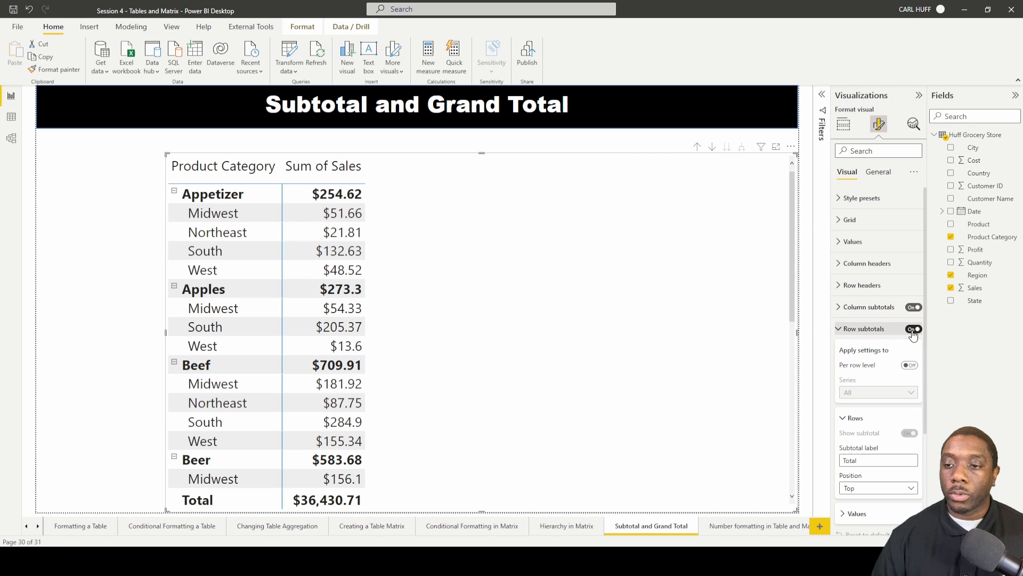
Set the row subtotal values background to blue with Apply to labels on.
{"action": "left_click", "coordinate": [914, 329]}
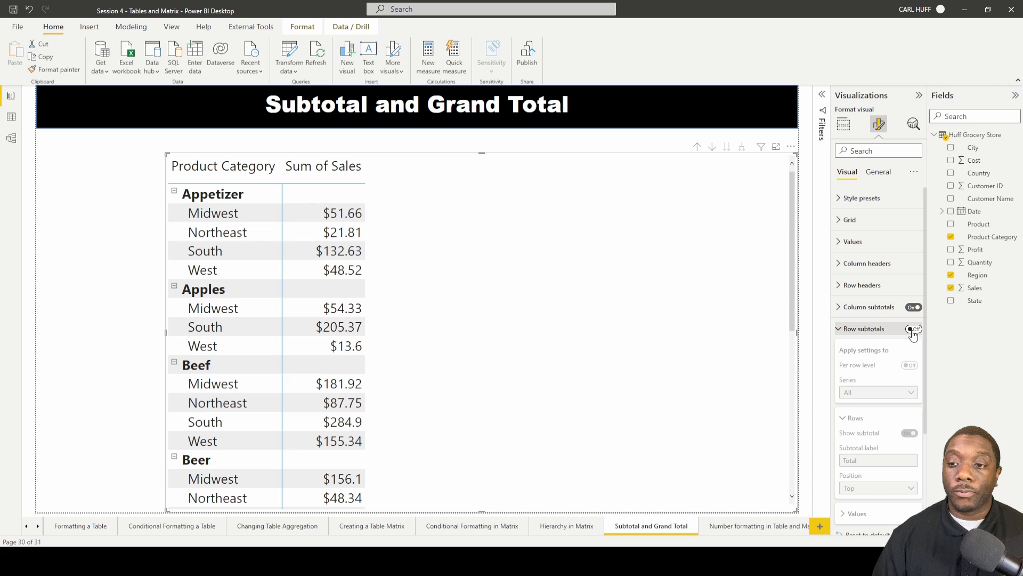
{"action": "left_click", "coordinate": [912, 328]}
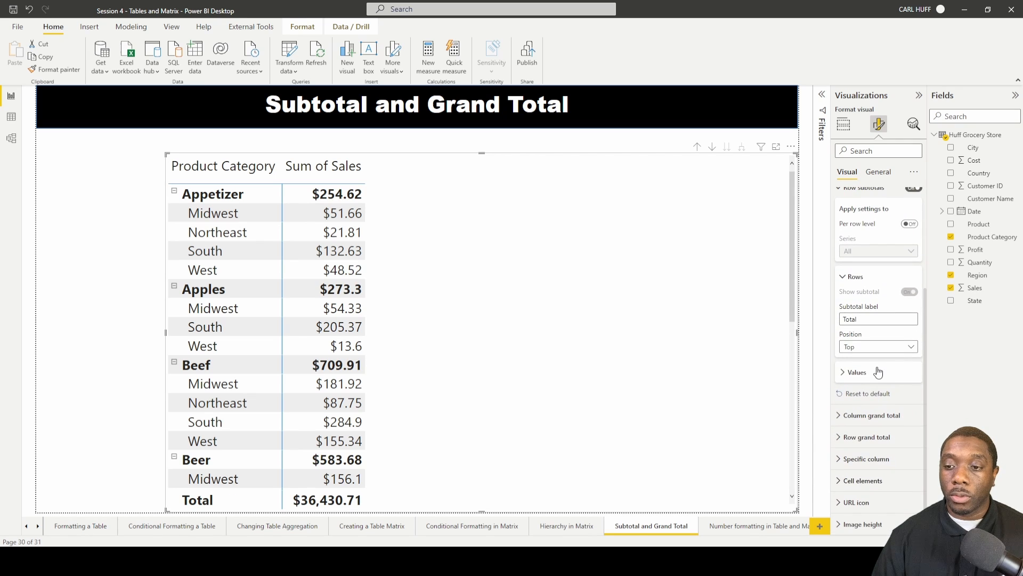
{"action": "mouse_move", "coordinate": [845, 377]}
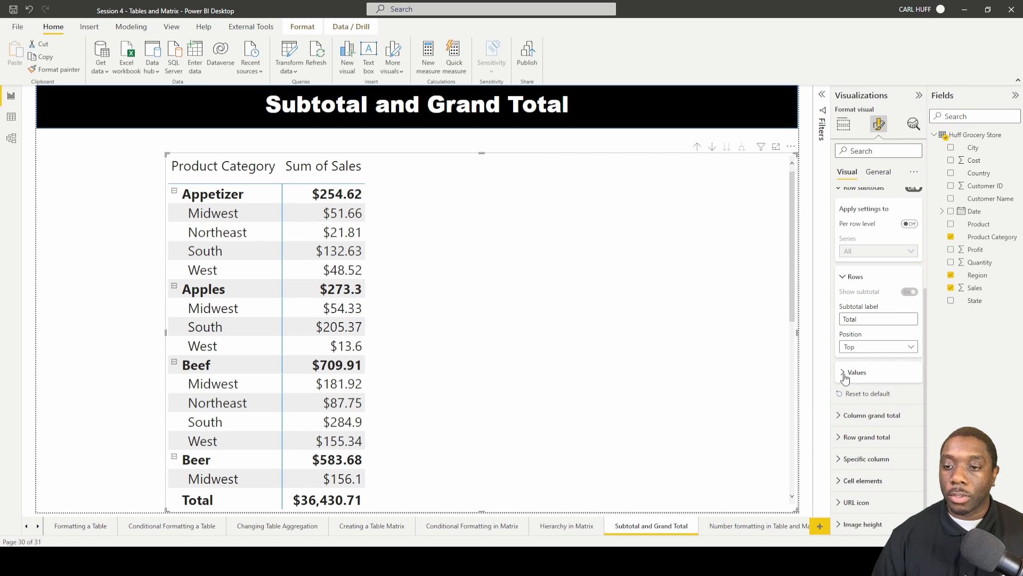
{"action": "left_click", "coordinate": [856, 372]}
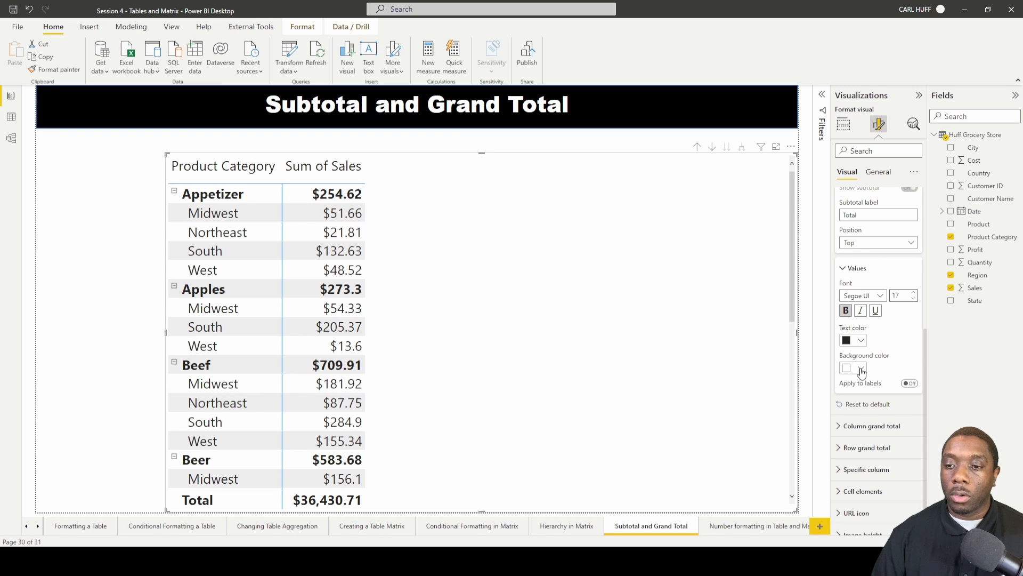
{"action": "left_click", "coordinate": [848, 367]}
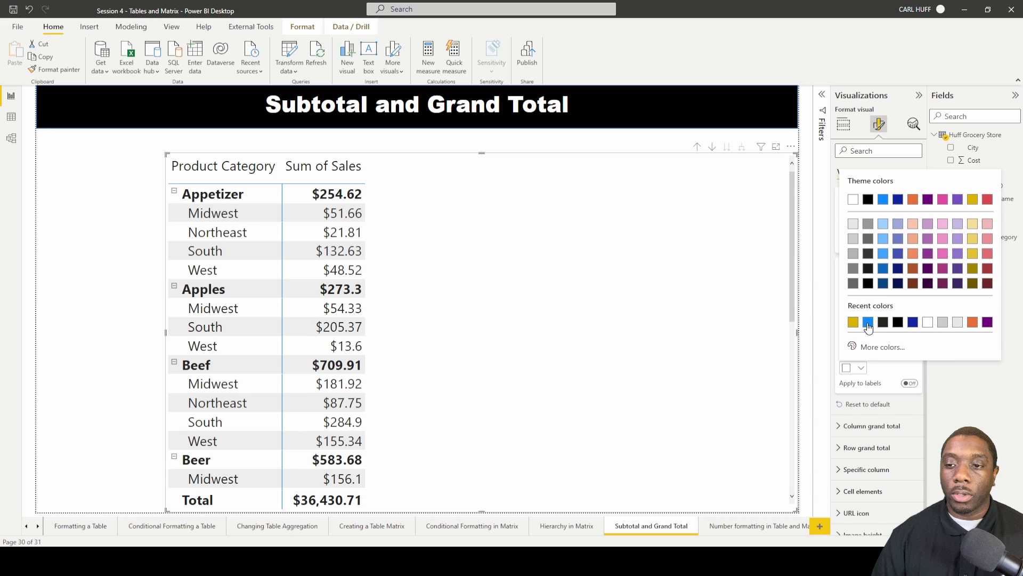
{"action": "left_click", "coordinate": [867, 321]}
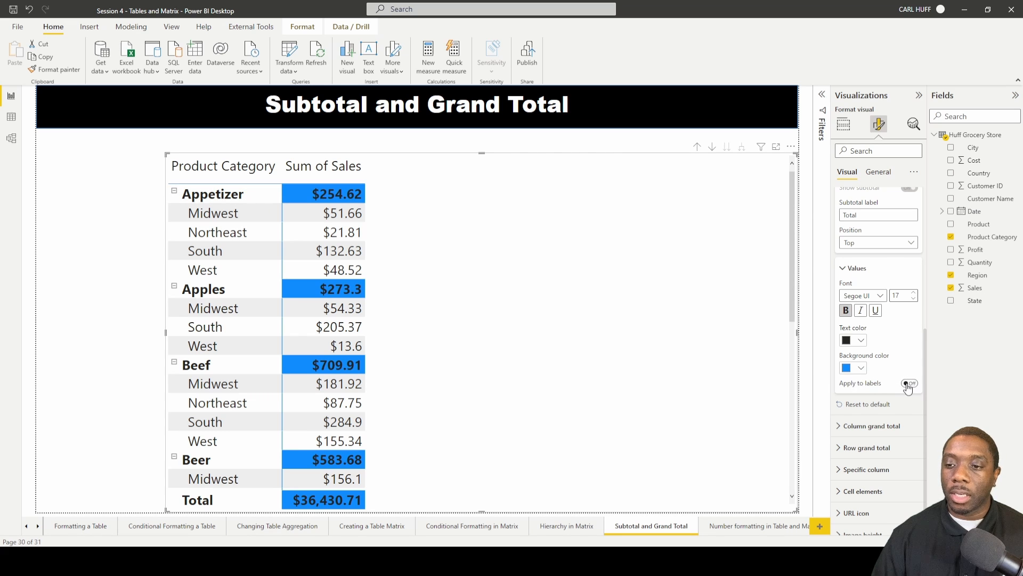
{"action": "left_click", "coordinate": [909, 383]}
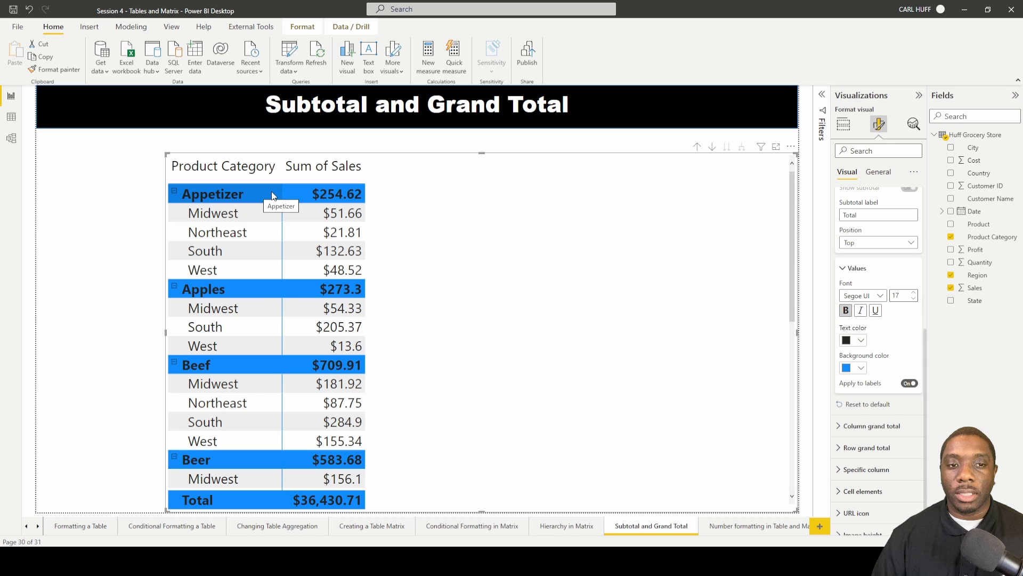
{"action": "mouse_move", "coordinate": [357, 198]}
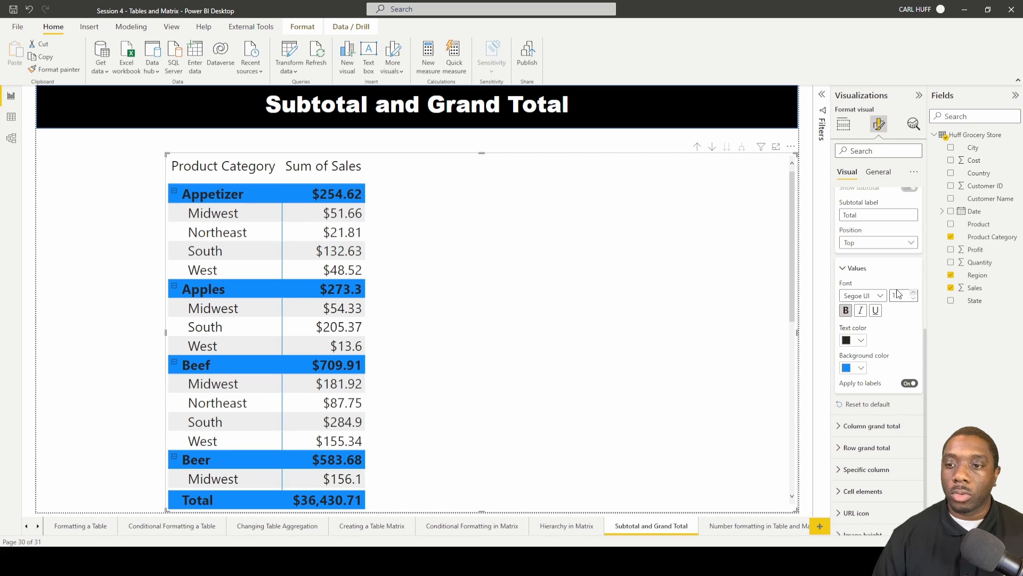
Set the Row grand total values background to yellow.
{"action": "scroll", "scroll_direction": "up", "scroll_amount": 3}
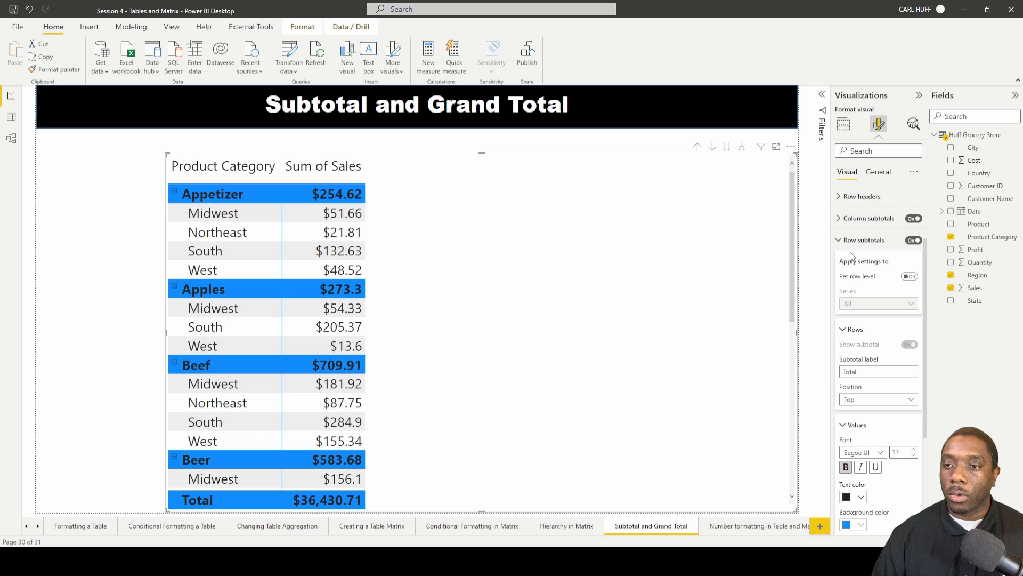
{"action": "left_click", "coordinate": [864, 240]}
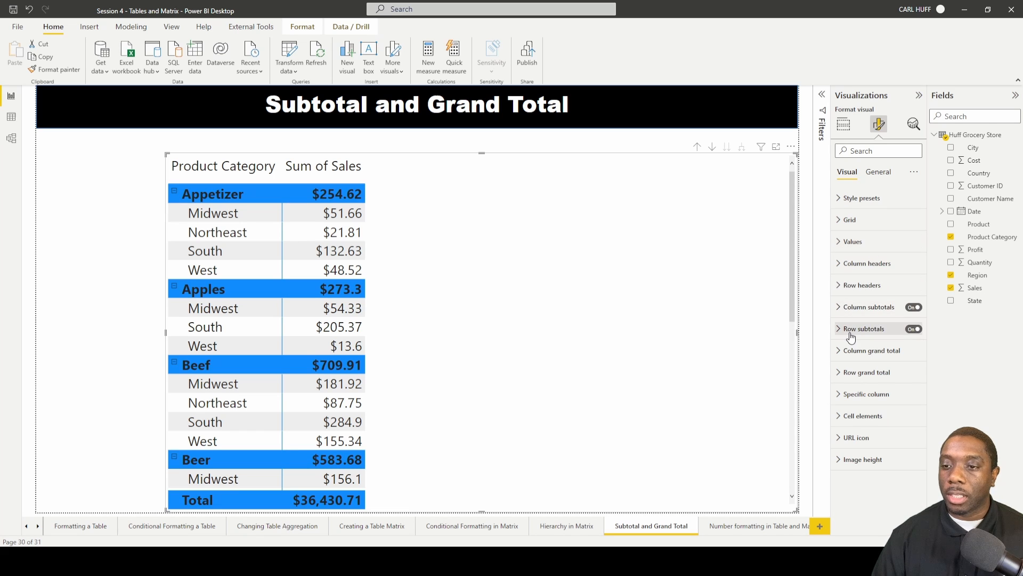
{"action": "left_click", "coordinate": [868, 372]}
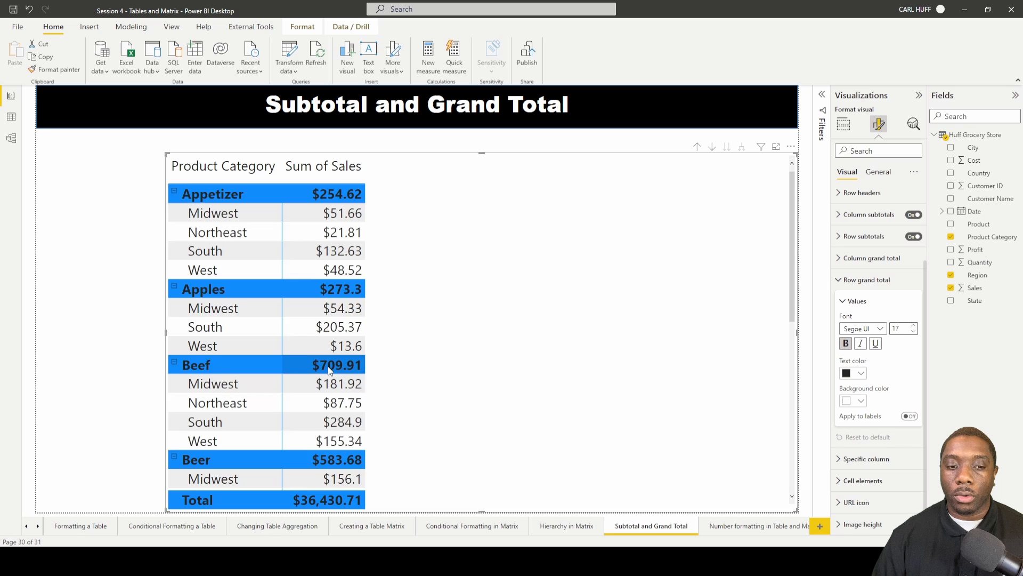
{"action": "scroll", "scroll_direction": "down", "scroll_amount": 3}
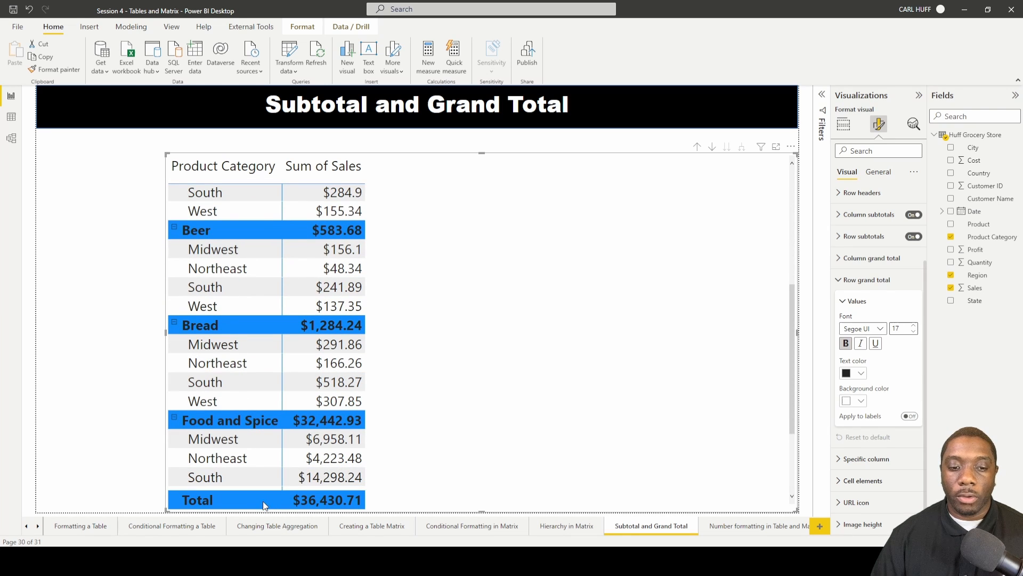
{"action": "mouse_move", "coordinate": [270, 507]}
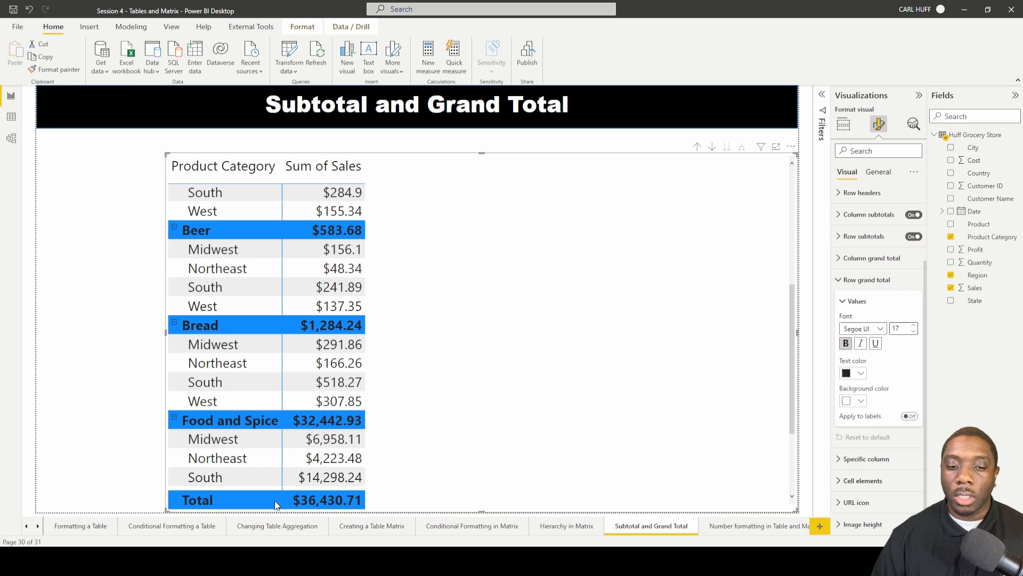
{"action": "mouse_move", "coordinate": [865, 401]}
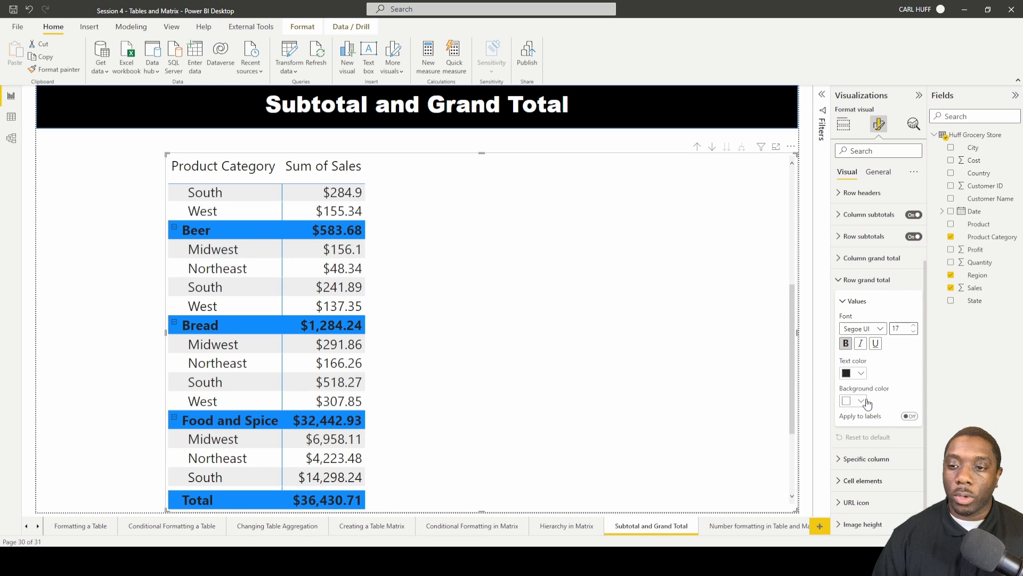
{"action": "left_click", "coordinate": [861, 400]}
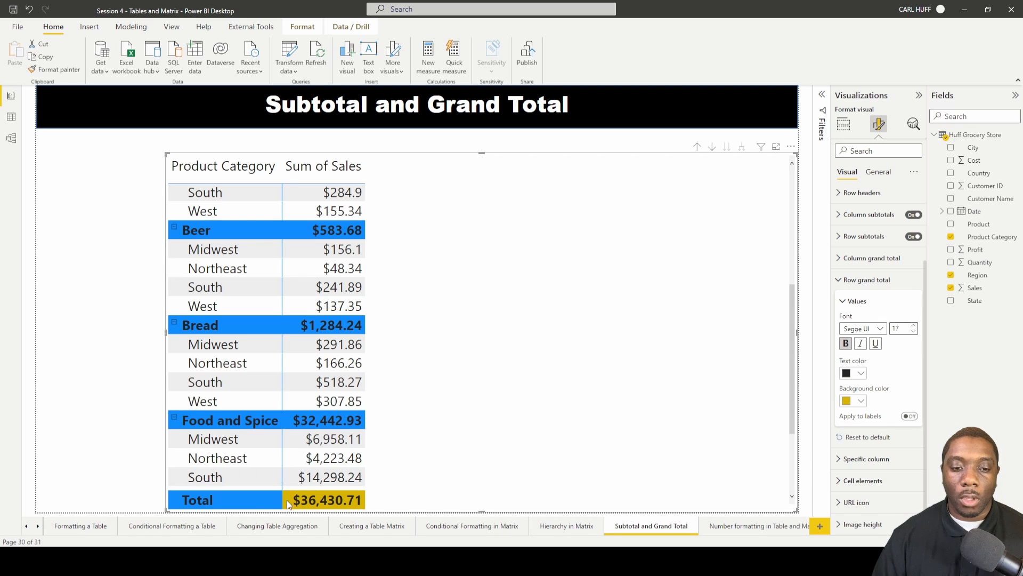
{"action": "mouse_move", "coordinate": [317, 499]}
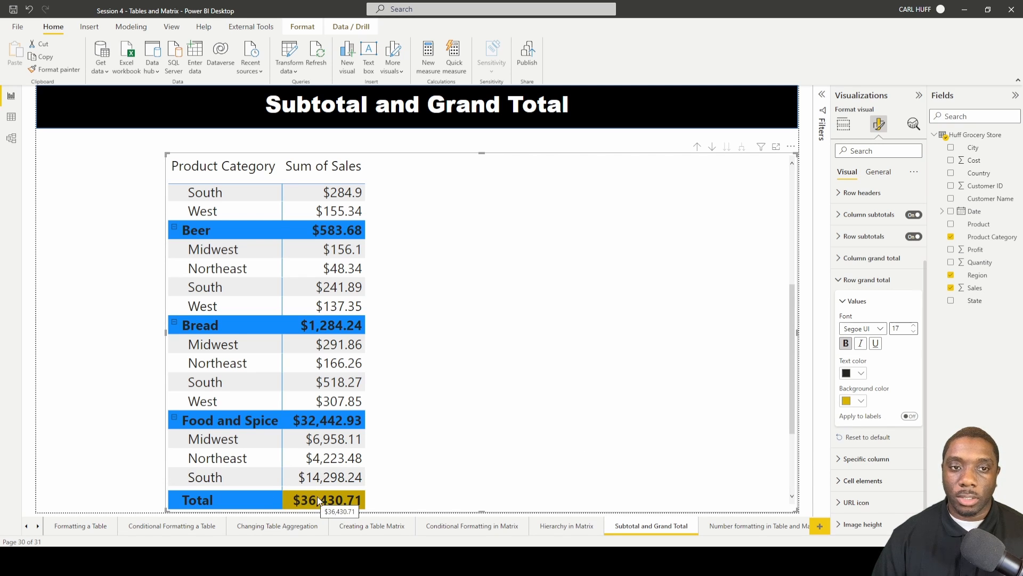
{"action": "mouse_move", "coordinate": [253, 504]}
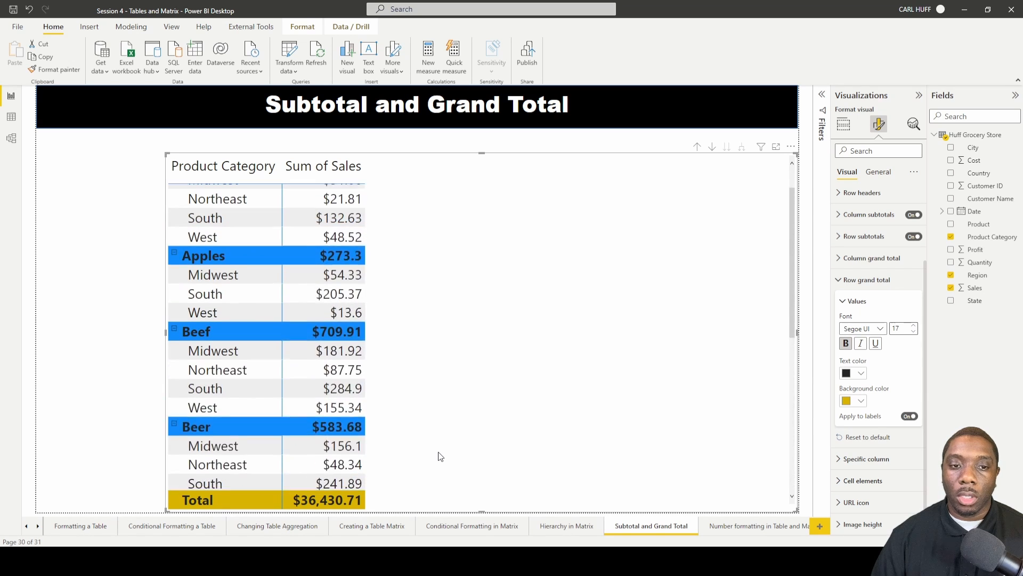
Add the Date field as matrix columns so sales split into 2018–2022 plus Total.
{"action": "scroll", "scroll_direction": "up", "scroll_amount": 3}
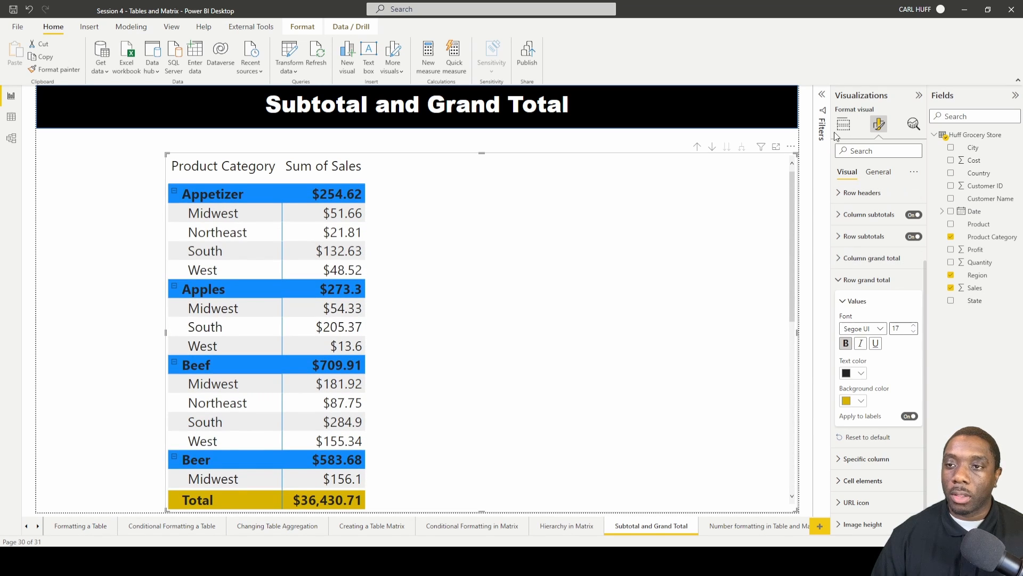
{"action": "left_click", "coordinate": [842, 124]}
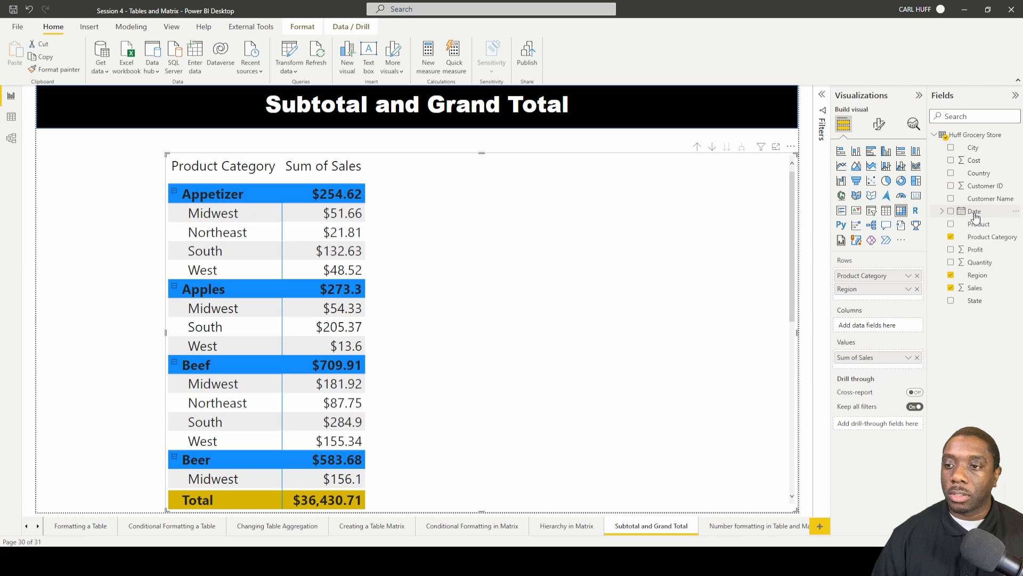
{"action": "left_click", "coordinate": [949, 210]}
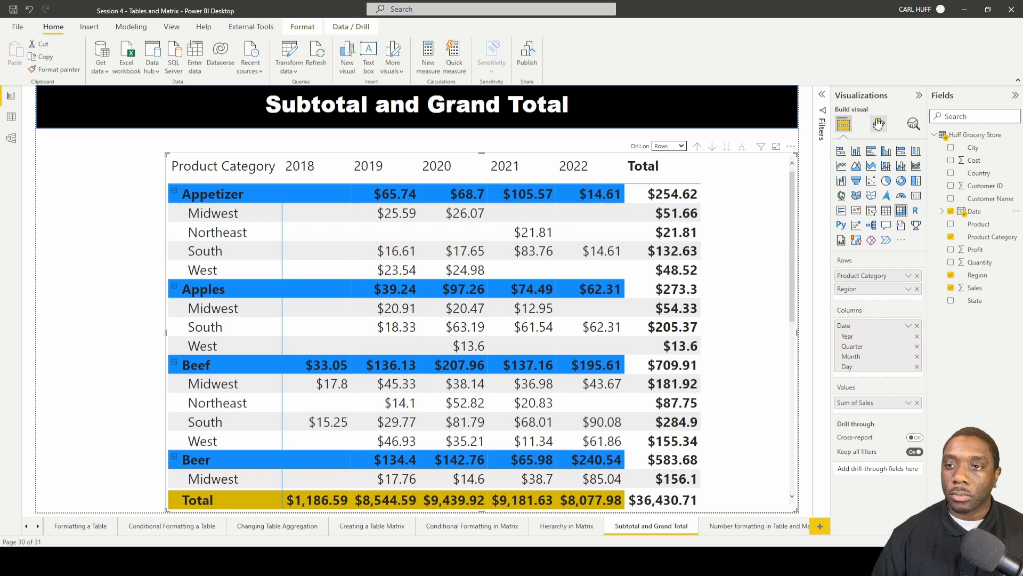
{"action": "left_click", "coordinate": [878, 124]}
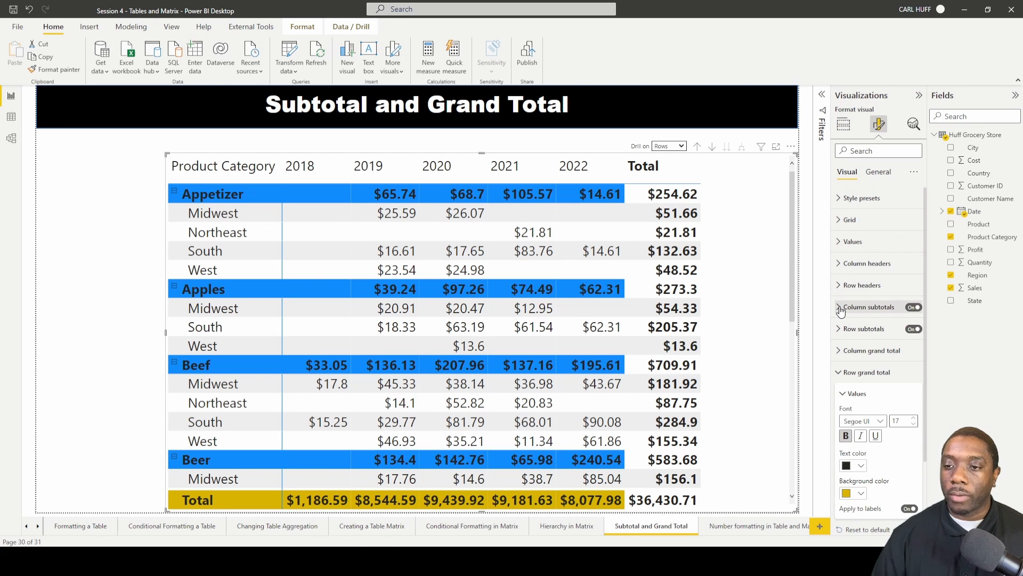
Set the Column subtotals values background to a light purple swatch.
{"action": "left_click", "coordinate": [867, 307]}
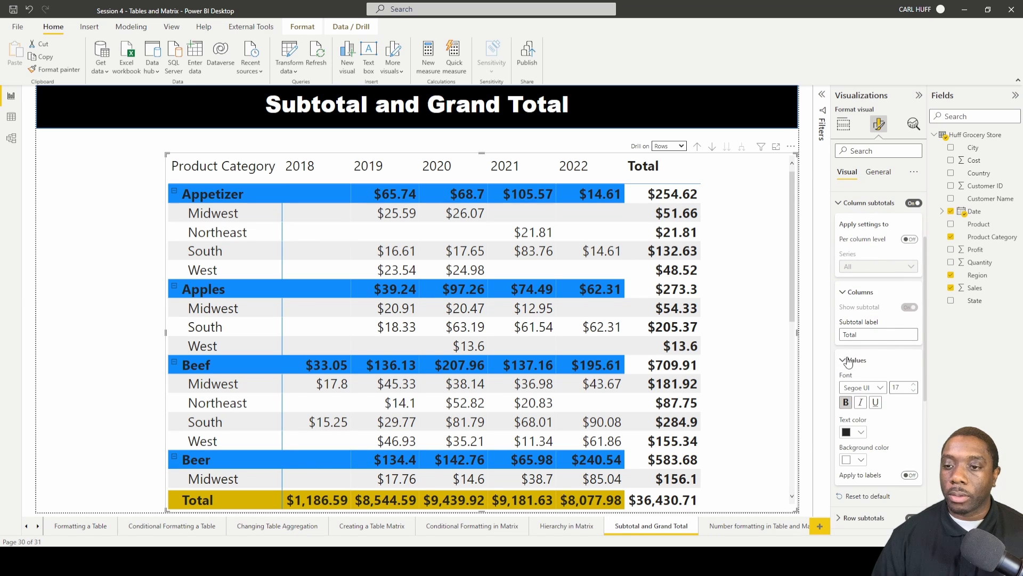
{"action": "scroll", "scroll_direction": "down", "scroll_amount": 3}
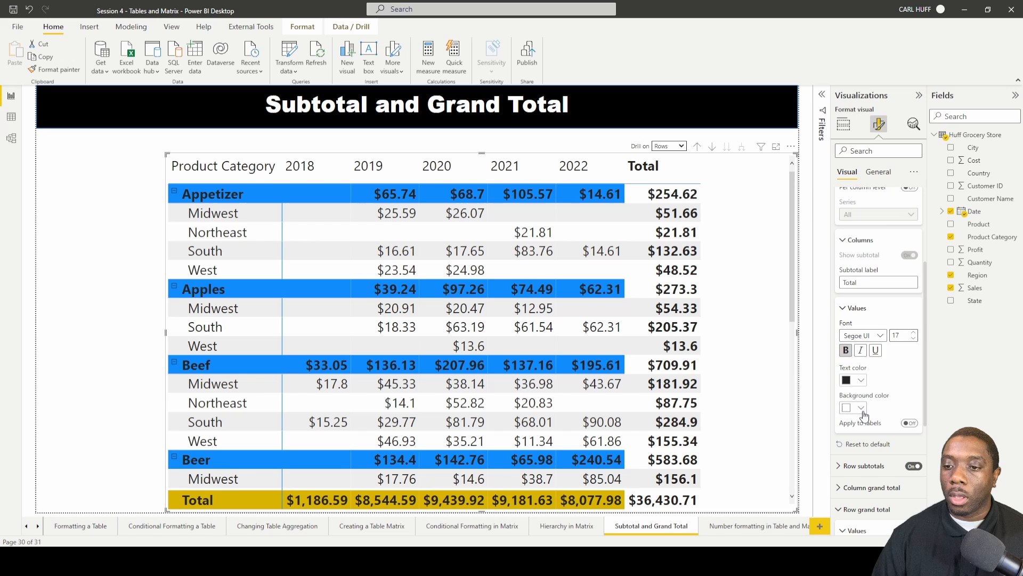
{"action": "left_click", "coordinate": [861, 407]}
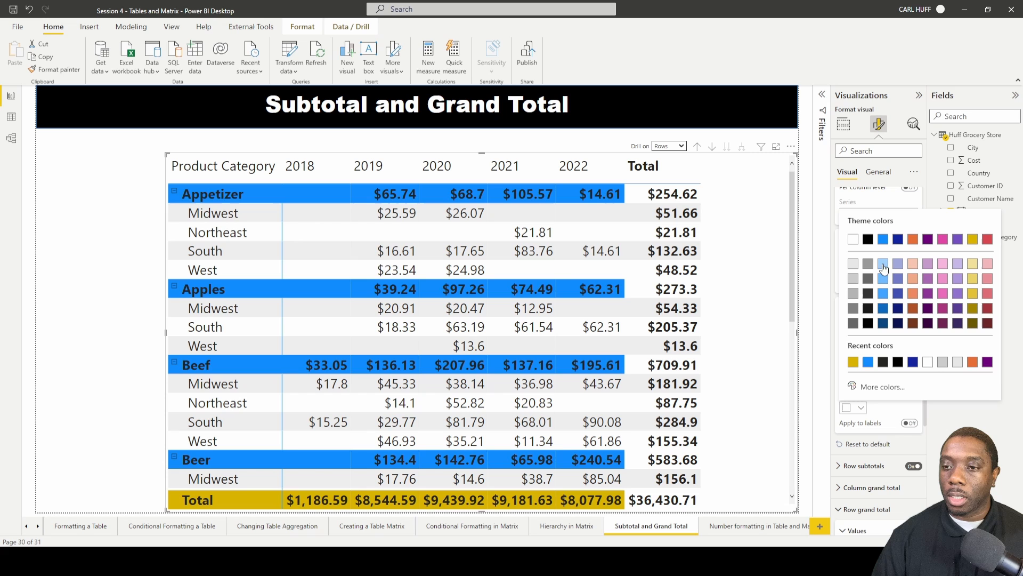
{"action": "left_click", "coordinate": [883, 263]}
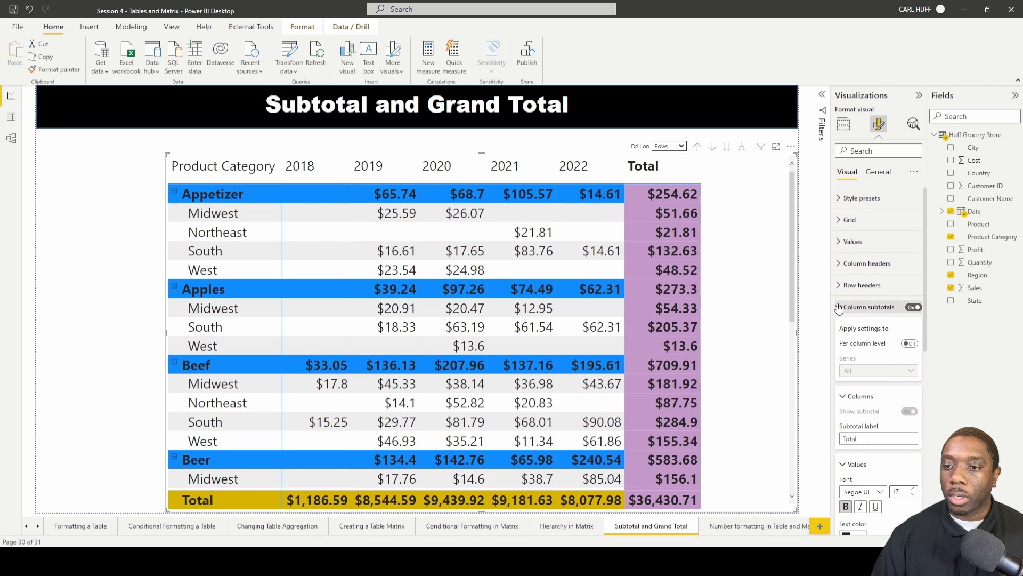
{"action": "left_click", "coordinate": [840, 307]}
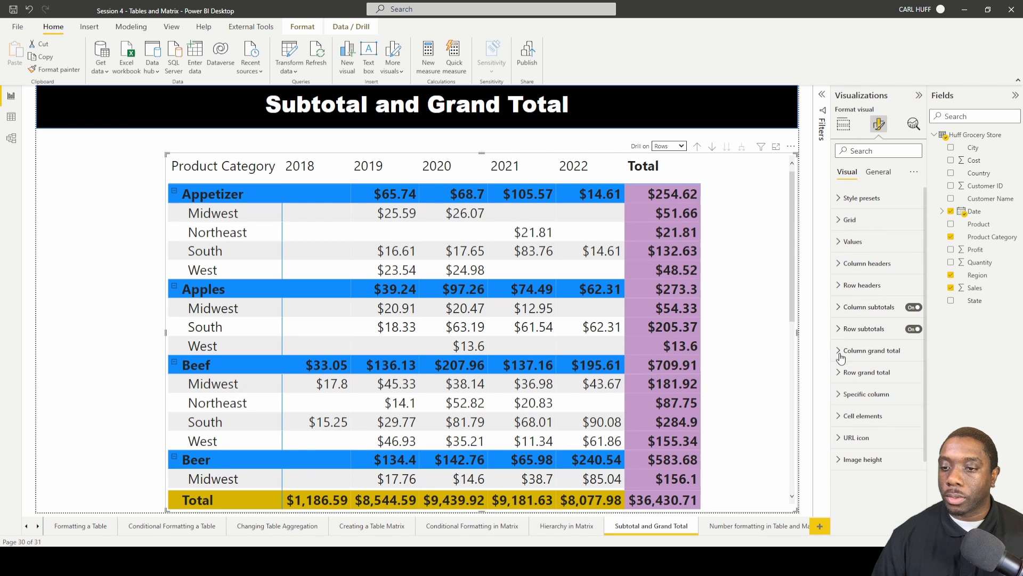
Set the Column grand total values background to yellow, leaving Apply to labels off.
{"action": "left_click", "coordinate": [870, 351]}
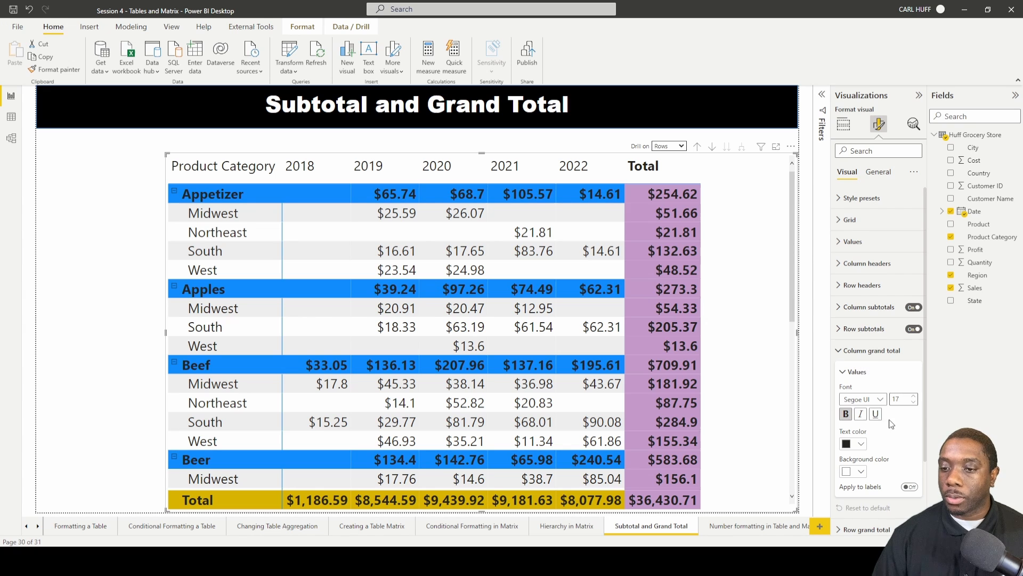
{"action": "scroll", "scroll_direction": "down", "scroll_amount": 3}
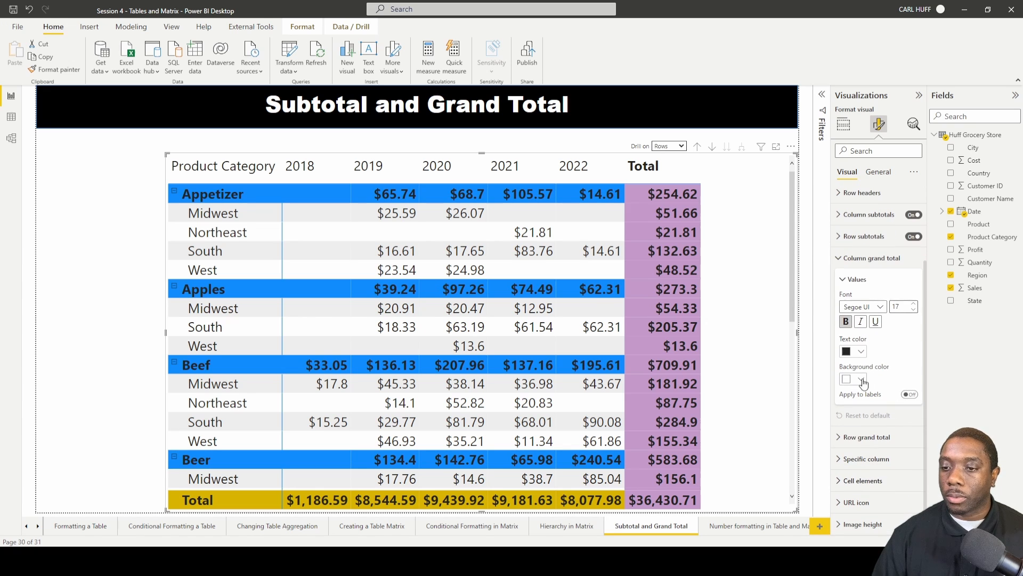
{"action": "left_click", "coordinate": [847, 378]}
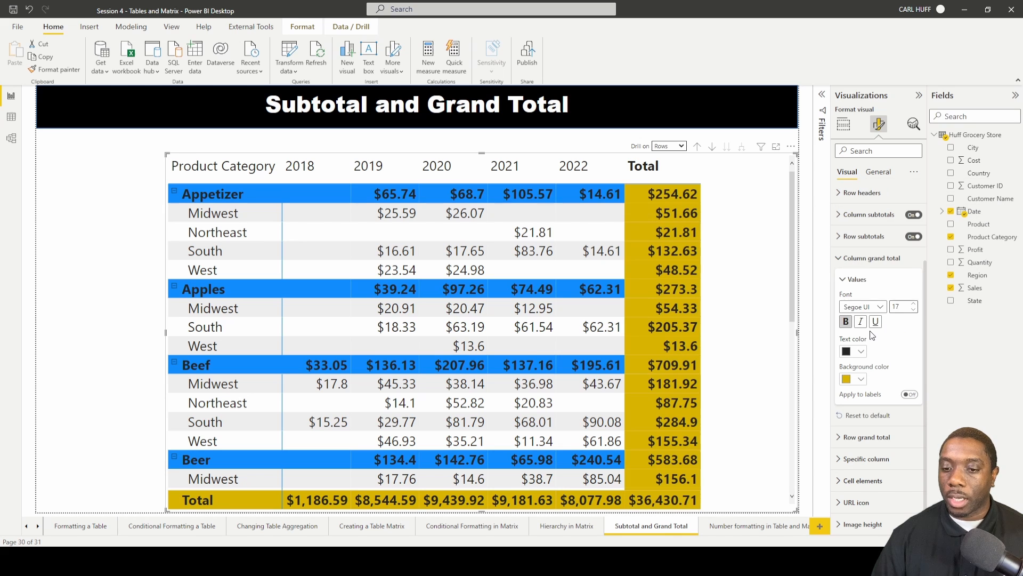
{"action": "mouse_move", "coordinate": [901, 382]}
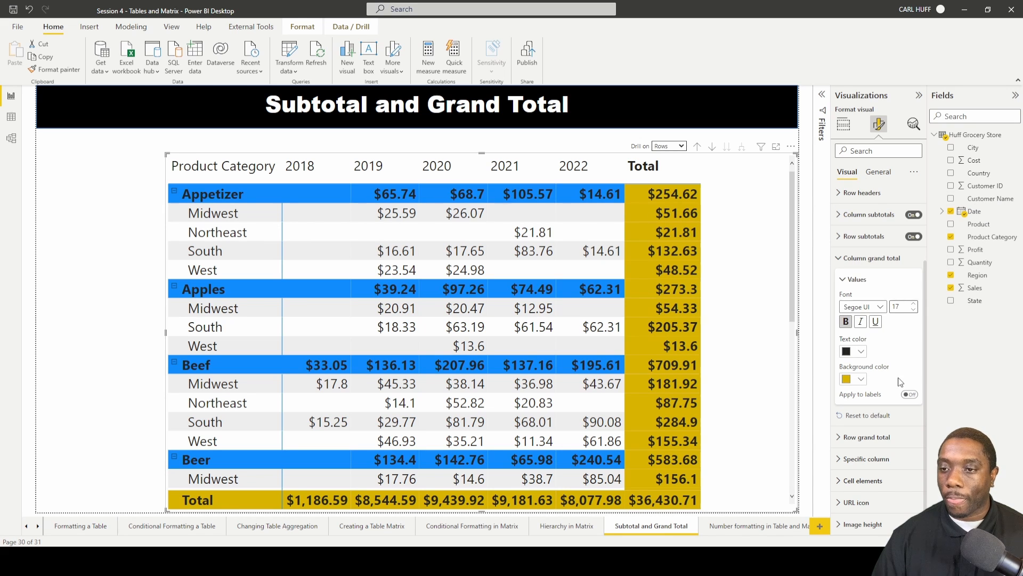
{"action": "mouse_move", "coordinate": [879, 389]}
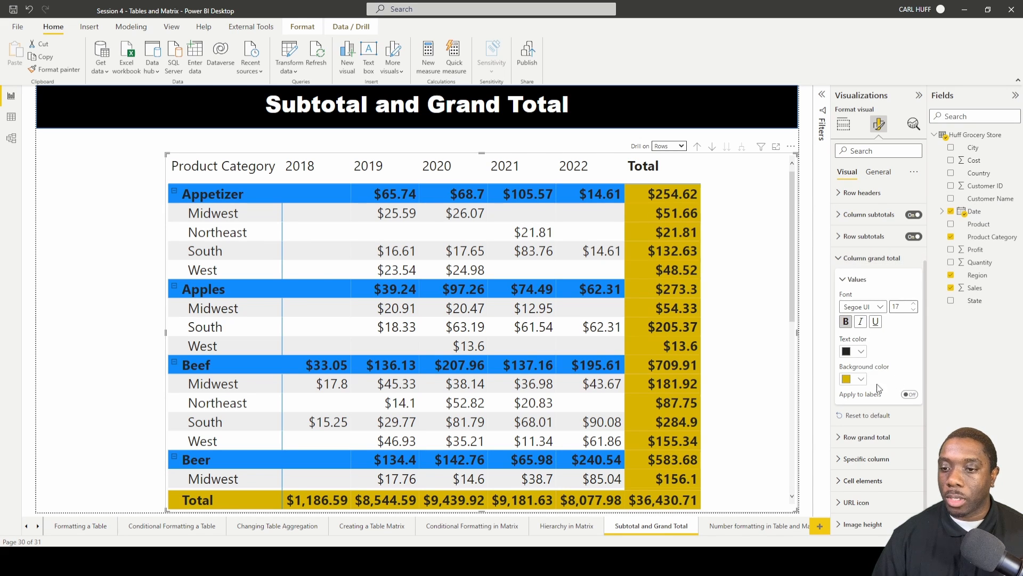
{"action": "left_click", "coordinate": [910, 394]}
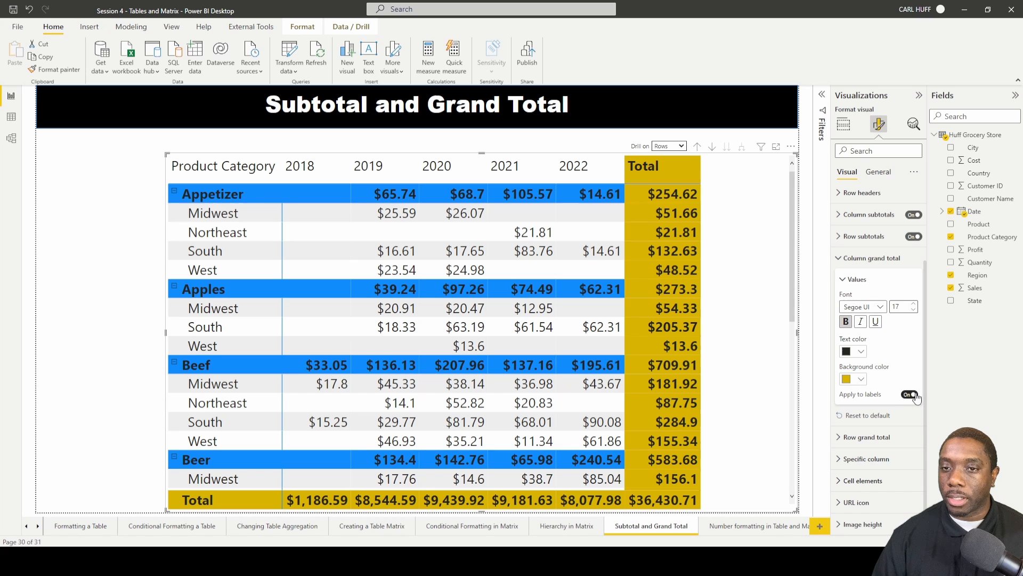
{"action": "left_click", "coordinate": [909, 395]}
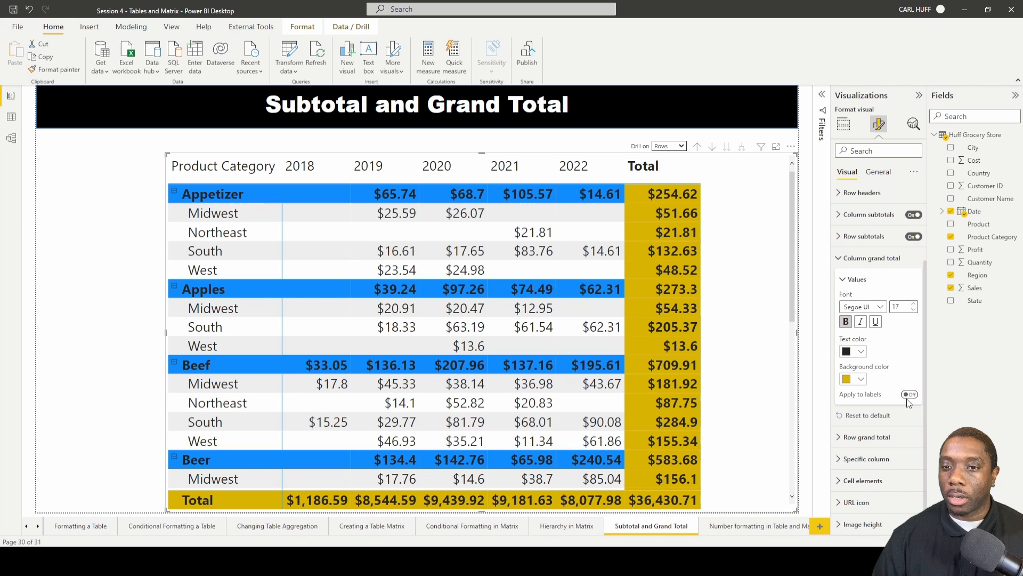